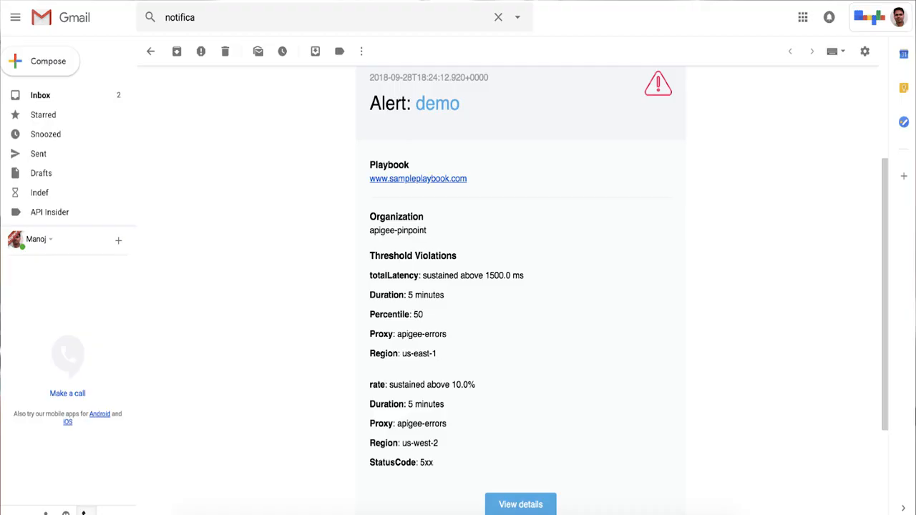
mouse_move(709, 91)
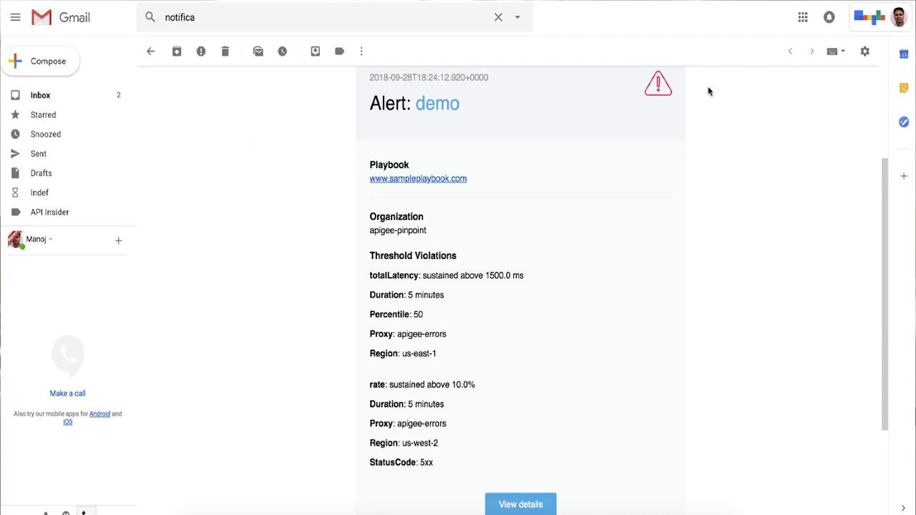
mouse_move(719, 159)
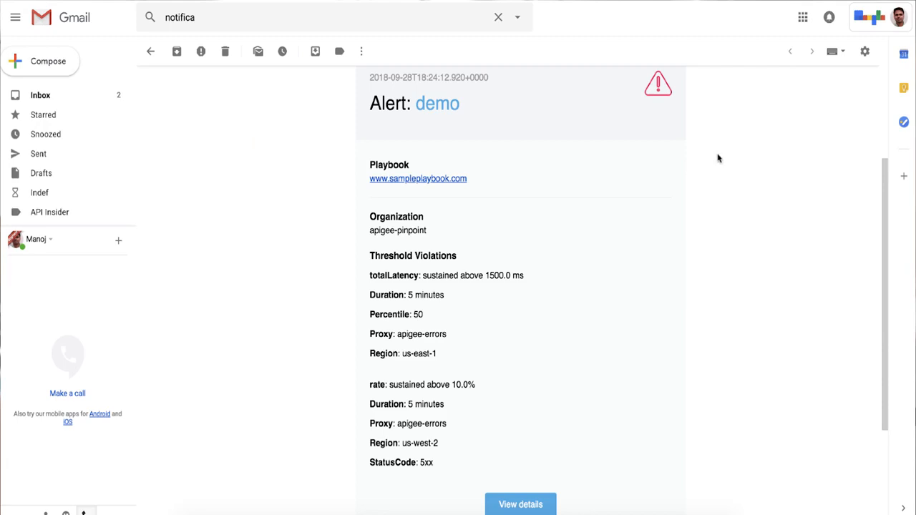
mouse_move(455, 181)
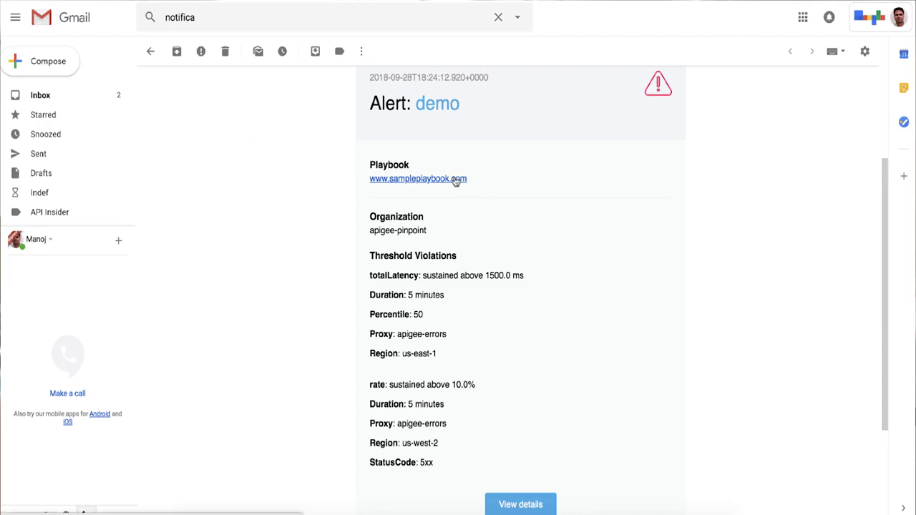
mouse_move(521, 182)
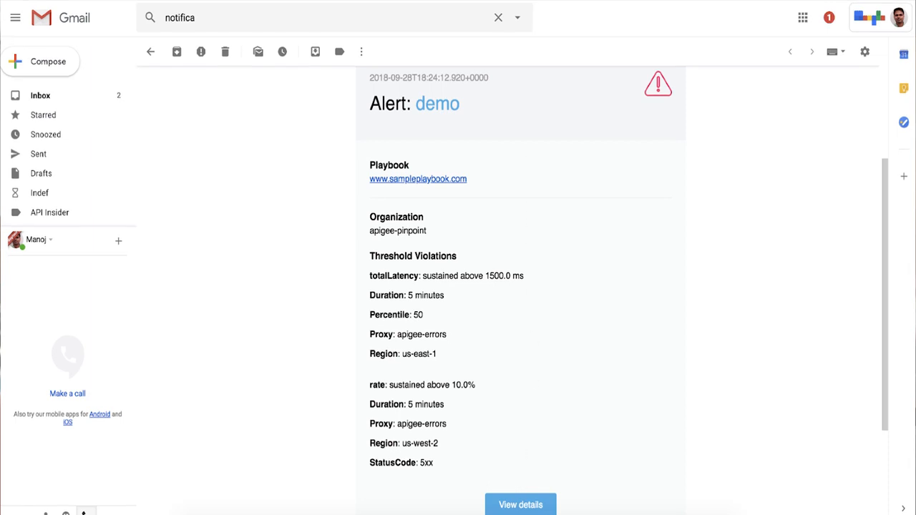
Step: Investigate the demo alert from the email and bring the Fault Code tables into view
click(520, 504)
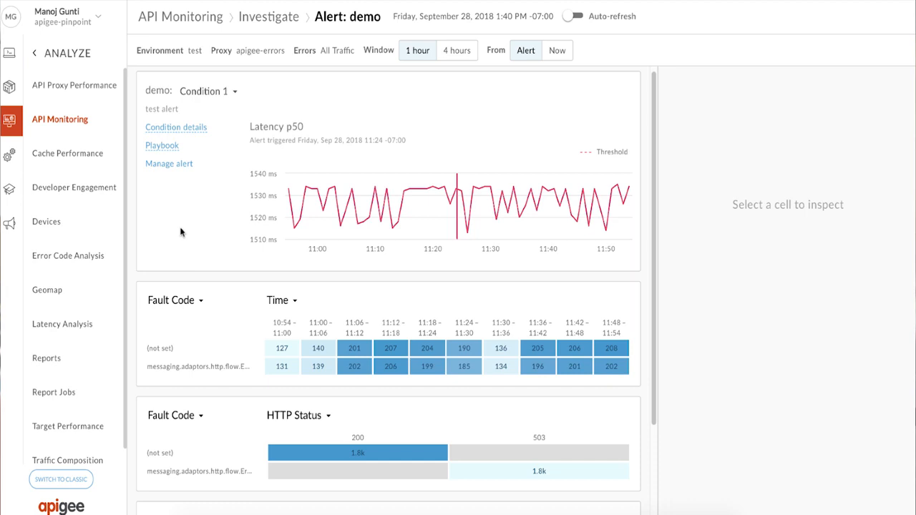
mouse_move(162, 145)
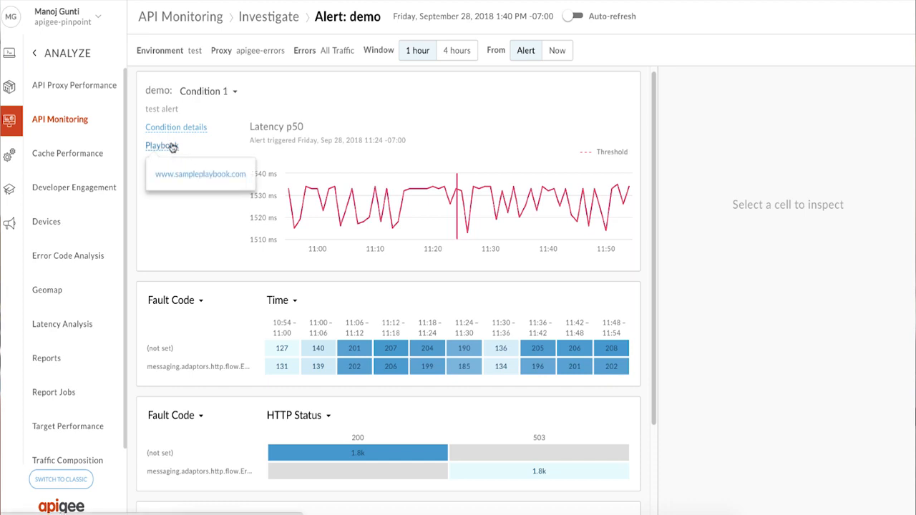
scroll(down, 3)
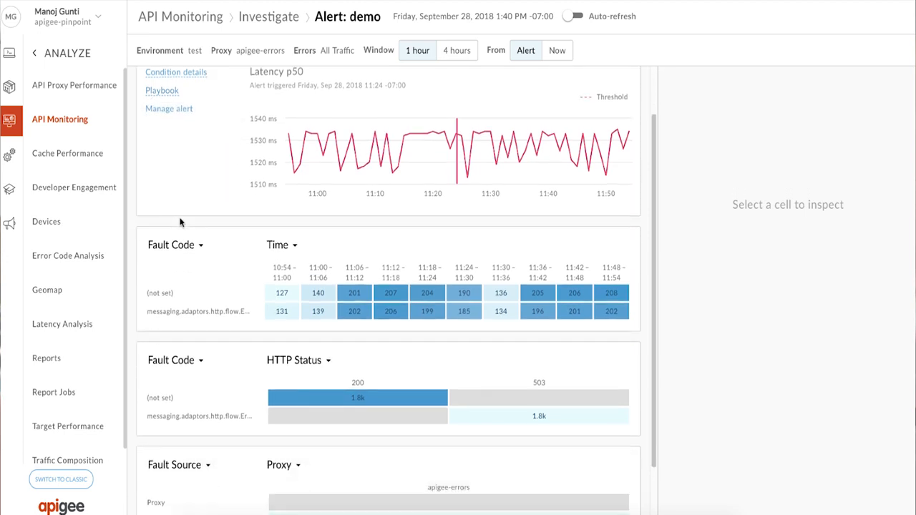
scroll(down, 3)
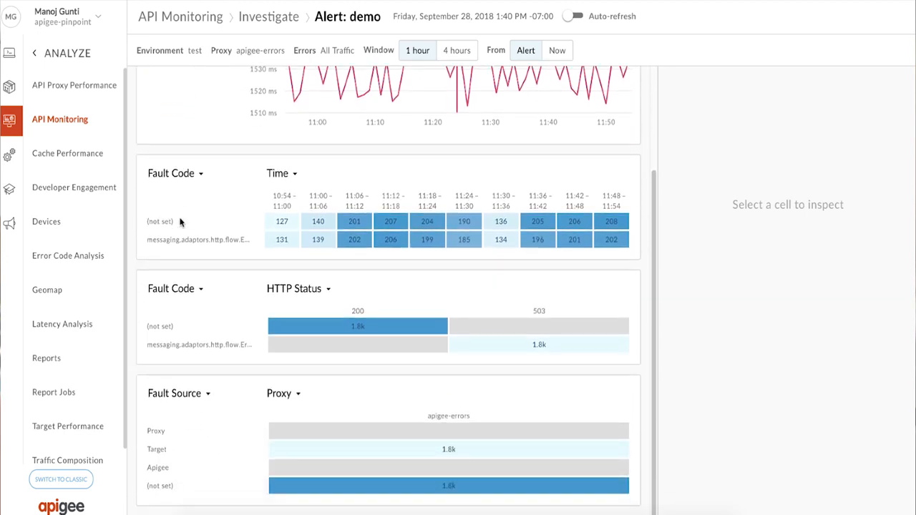
mouse_move(200, 229)
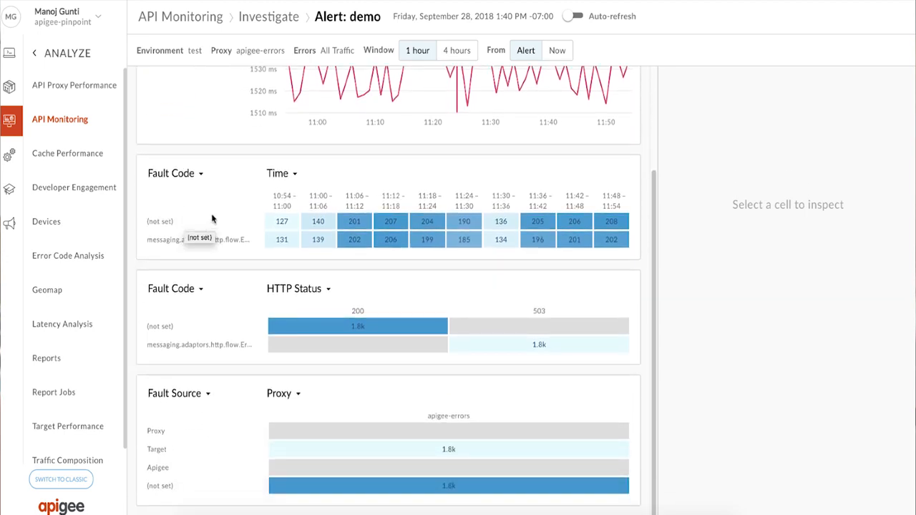
mouse_move(280, 245)
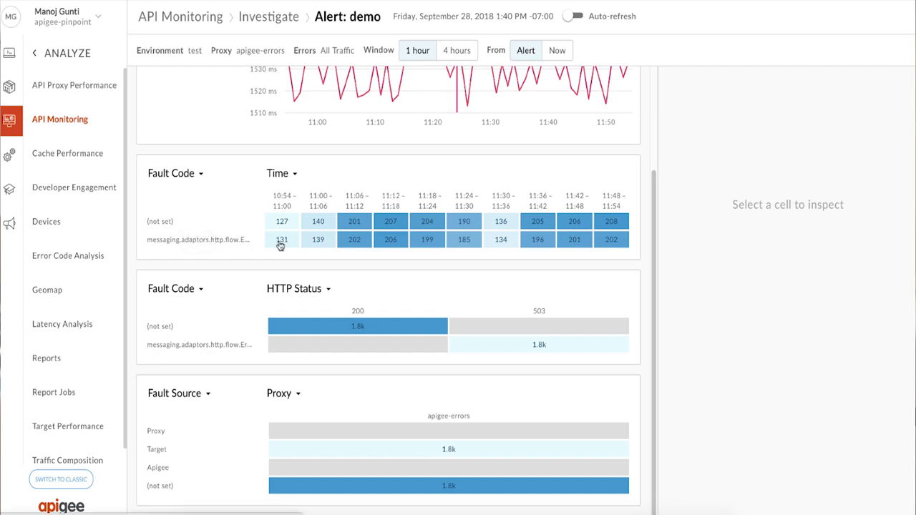
Step: Inspect the 131 cell of the second fault code to reveal its suspected cause and regions
click(281, 239)
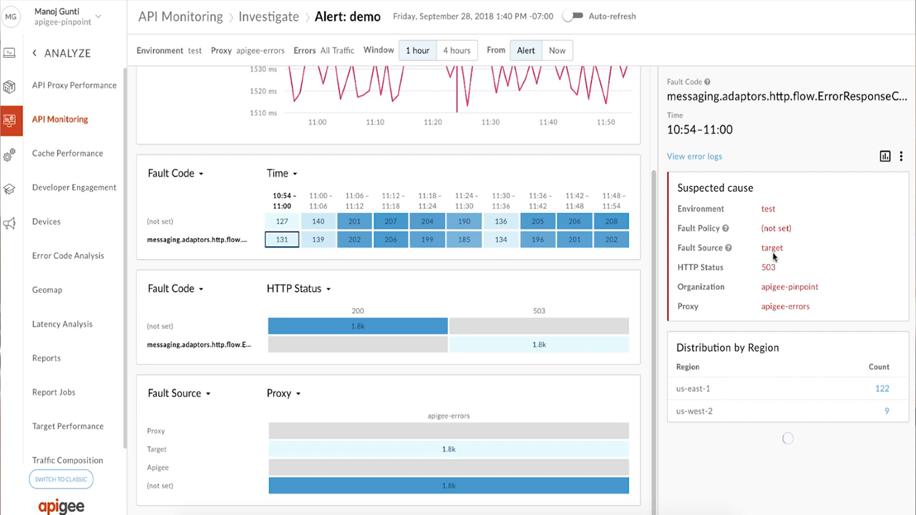
mouse_move(826, 247)
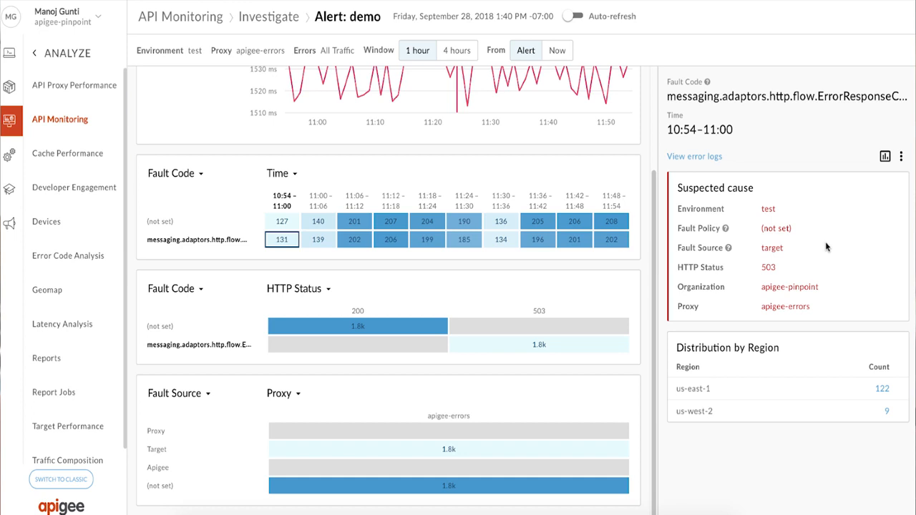
mouse_move(885, 156)
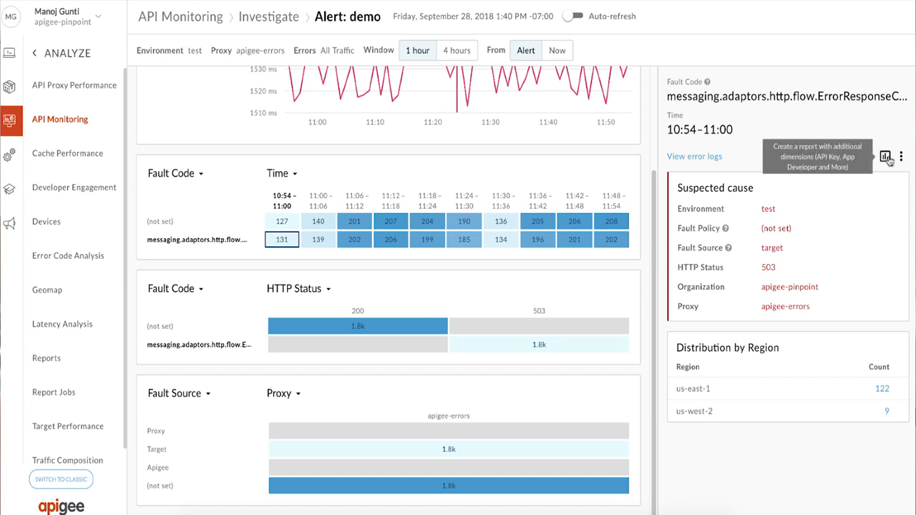
Step: Generate the custom report, then view the Timeline of traffic and errors for apigee-errors in test
click(885, 156)
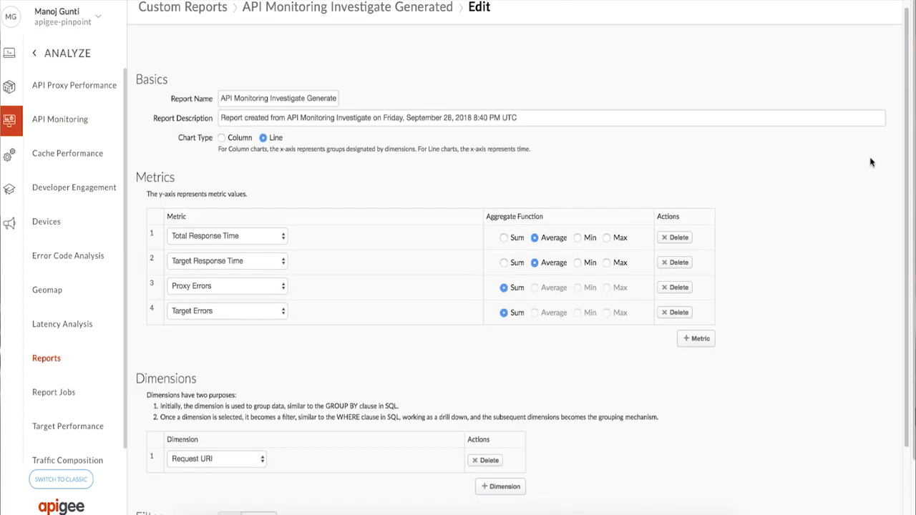
scroll(down, 3)
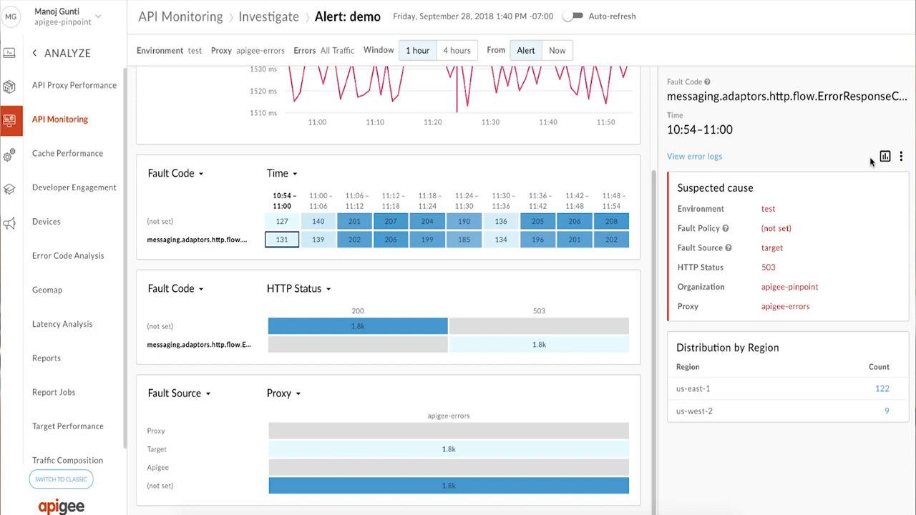
click(900, 157)
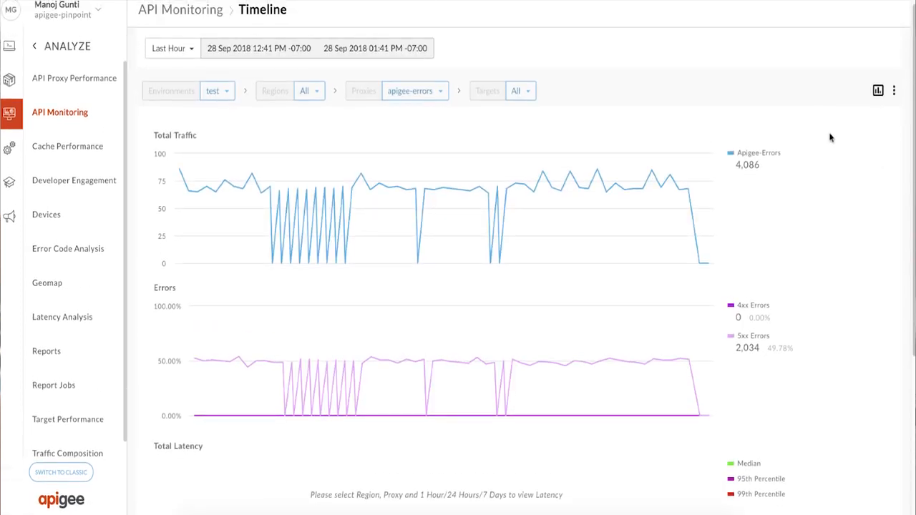
Step: Return to the API Monitoring overview via the breadcrumb
click(171, 47)
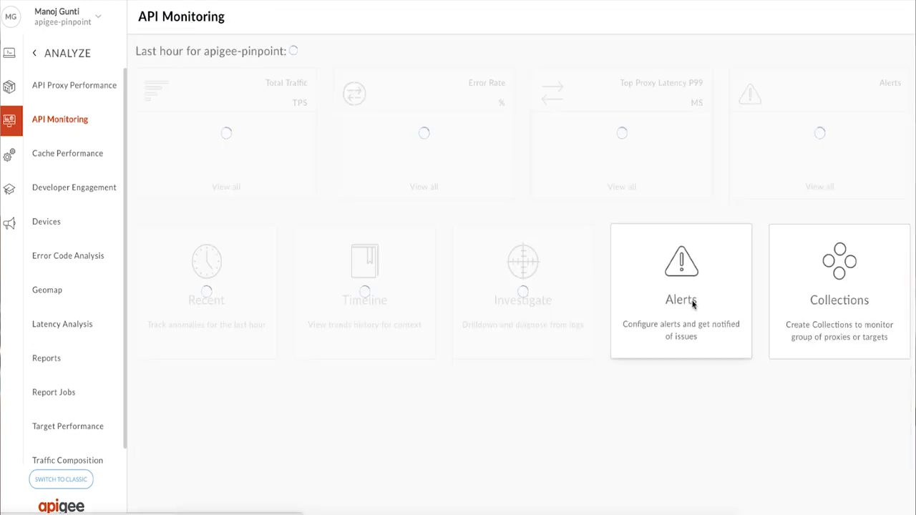
Step: Start a new alert with Status Code 2xx rate above 10% for 5 minutes as its condition
click(680, 289)
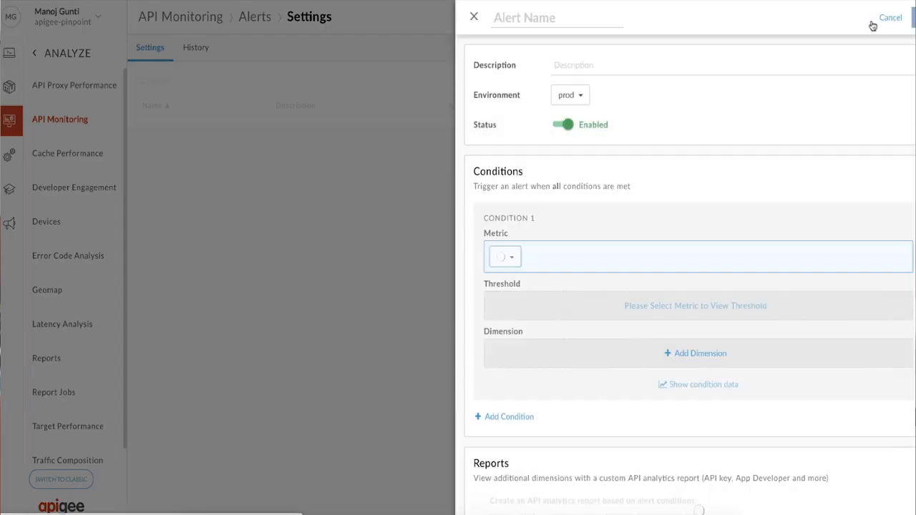
click(504, 256)
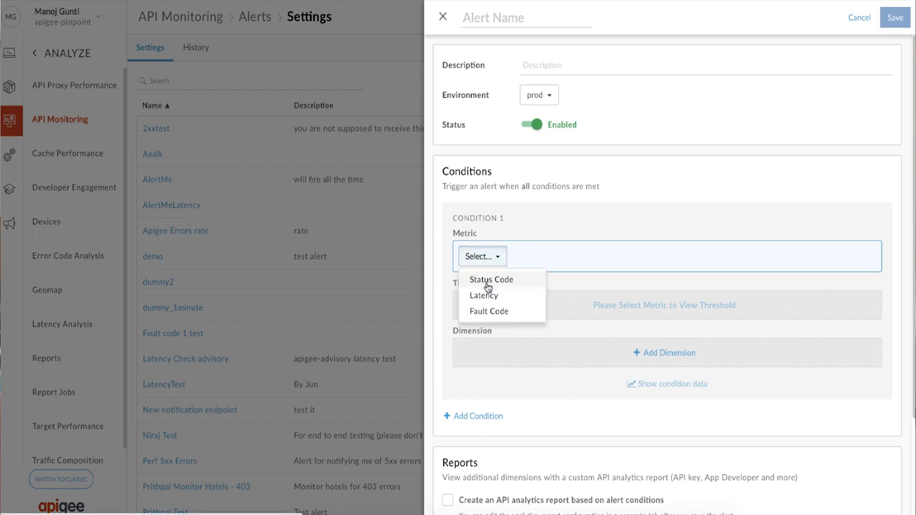
click(491, 279)
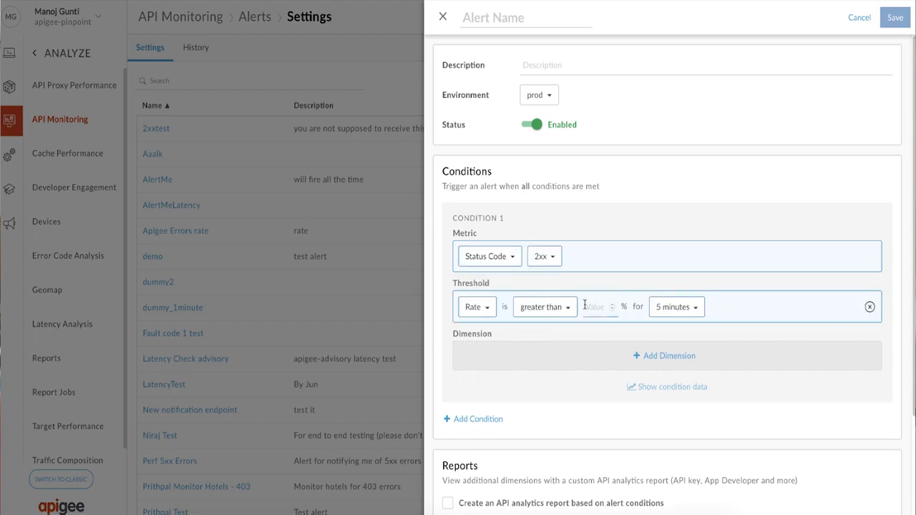
Step: Scope the condition to proxy collection C1 and chart its condition data
click(663, 356)
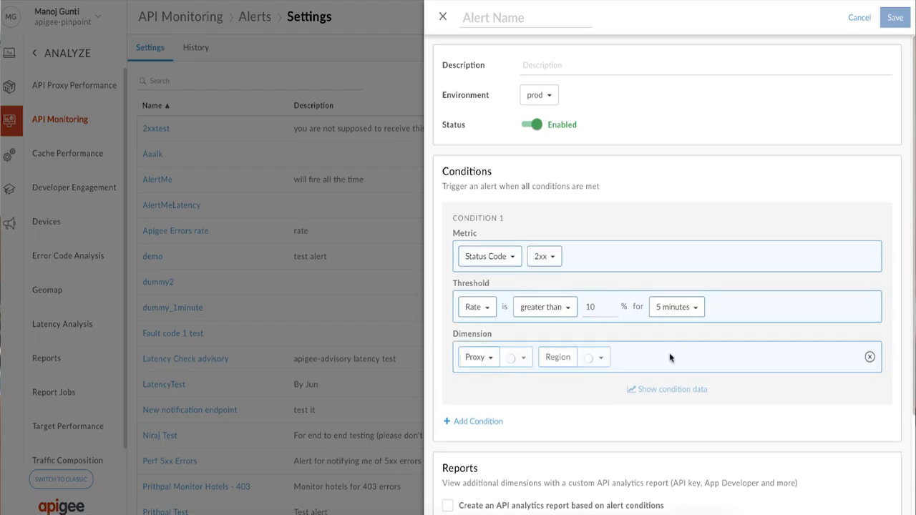
click(513, 357)
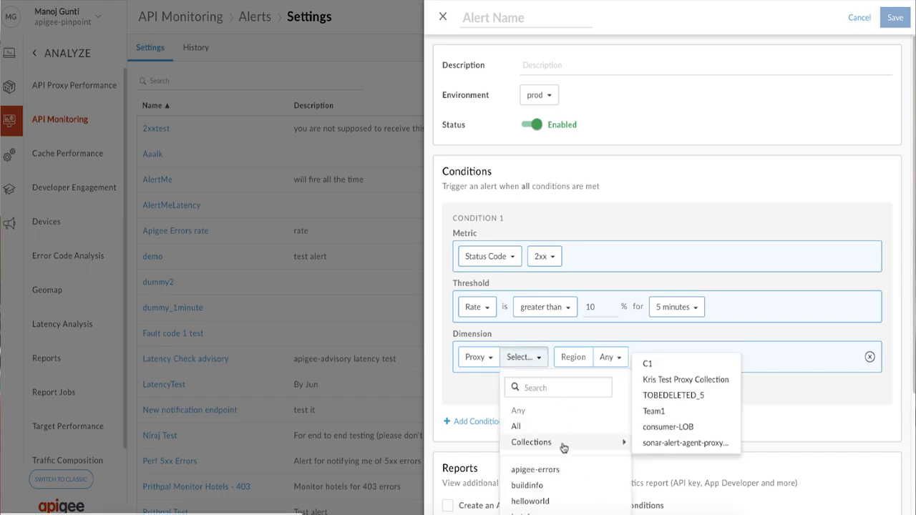
mouse_move(647, 364)
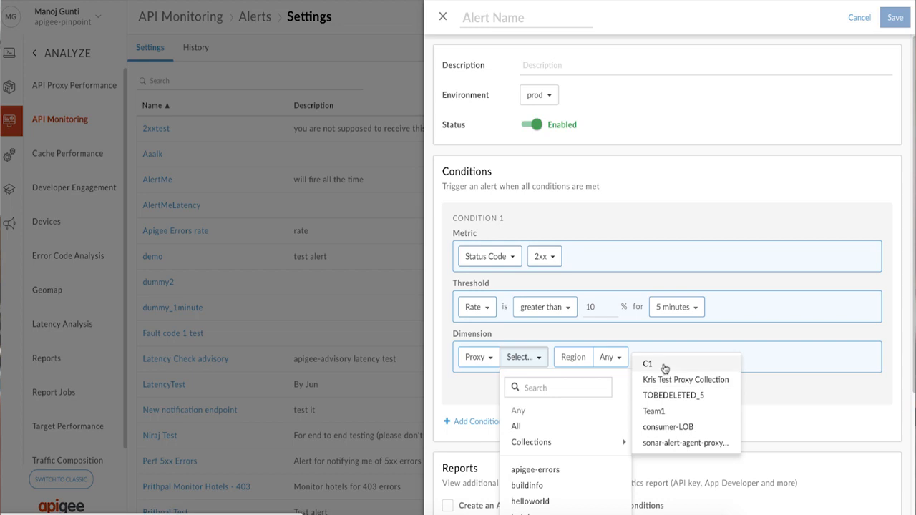
click(646, 364)
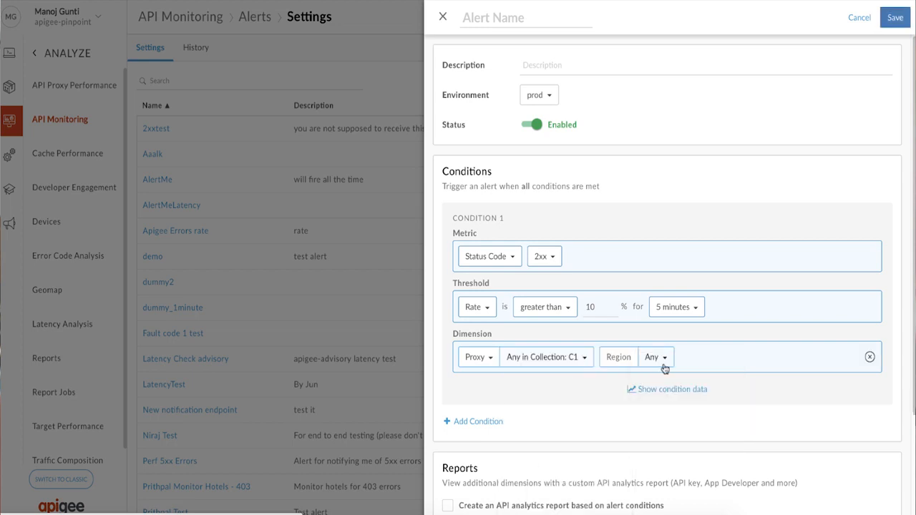
scroll(down, 3)
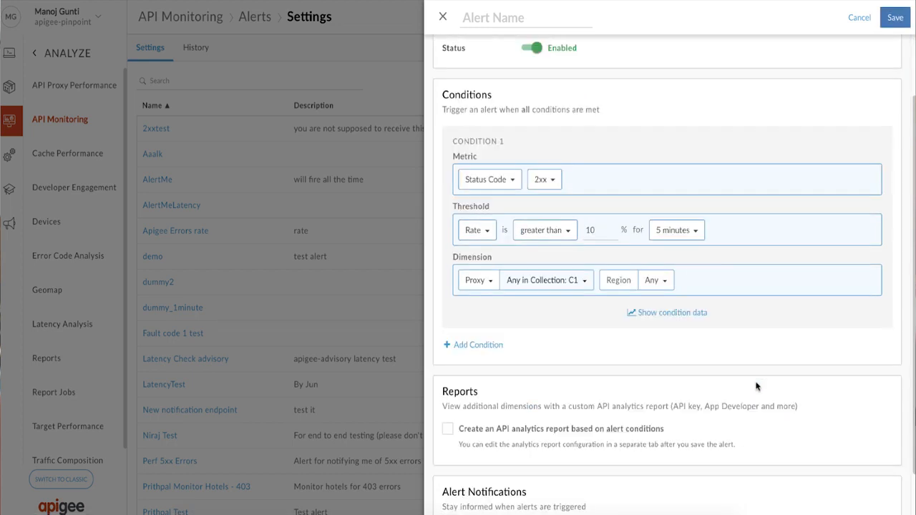
mouse_move(681, 311)
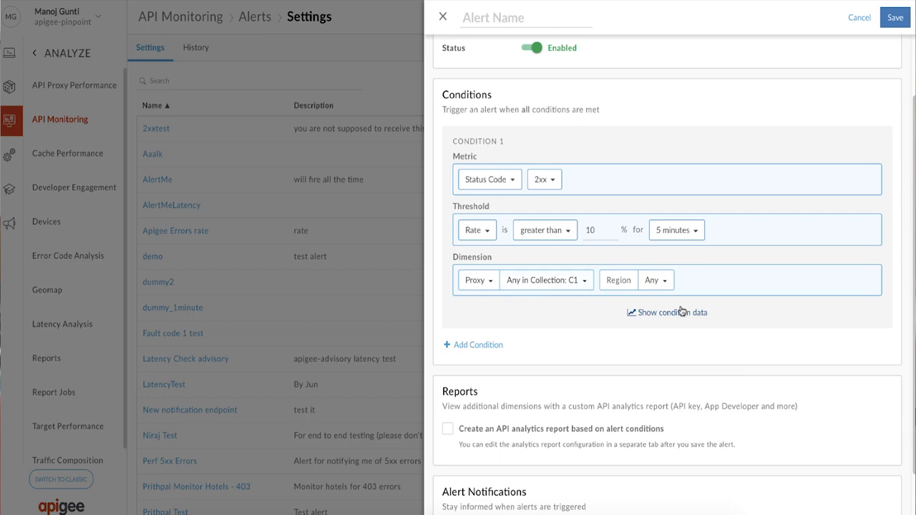
click(666, 312)
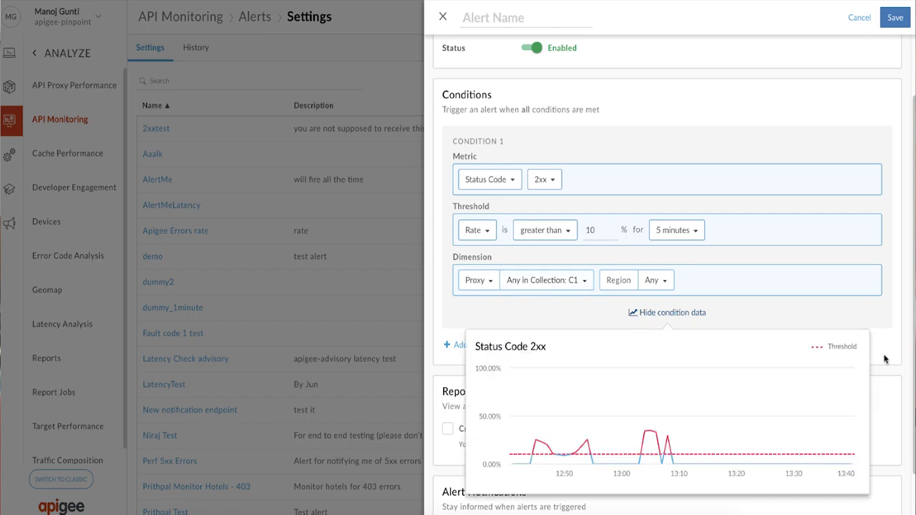